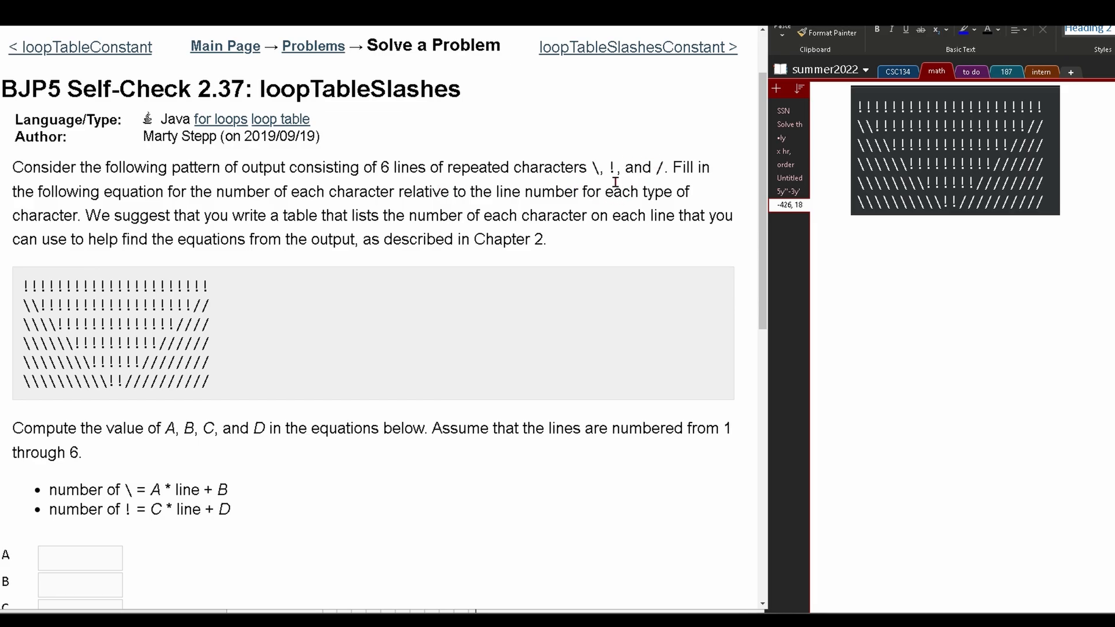
mouse_move(668, 174)
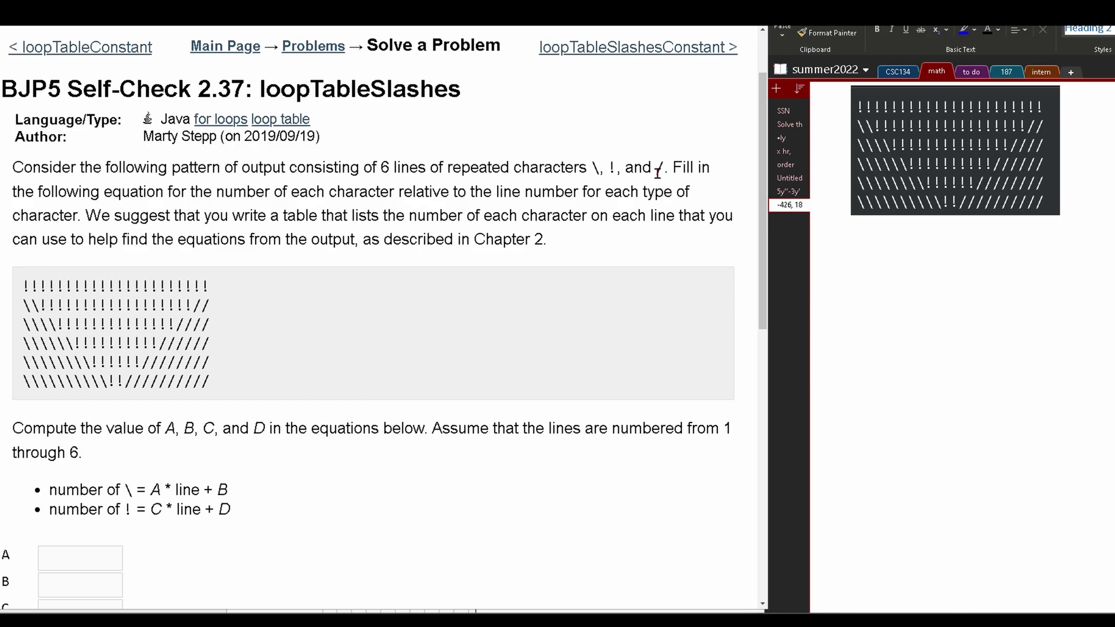
mouse_move(652, 188)
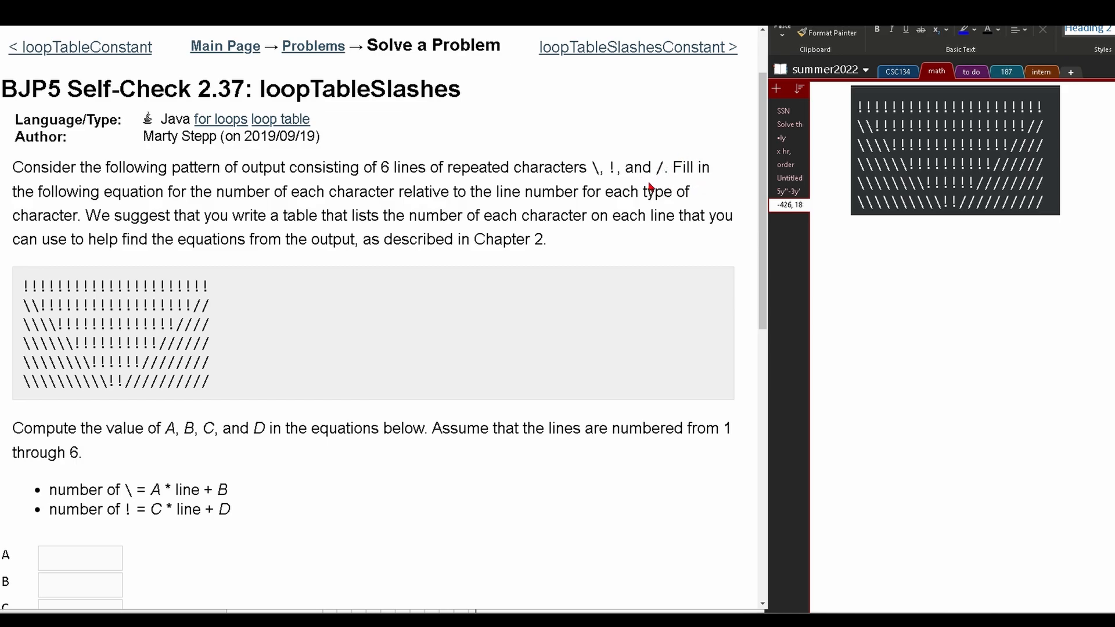
mouse_move(519, 208)
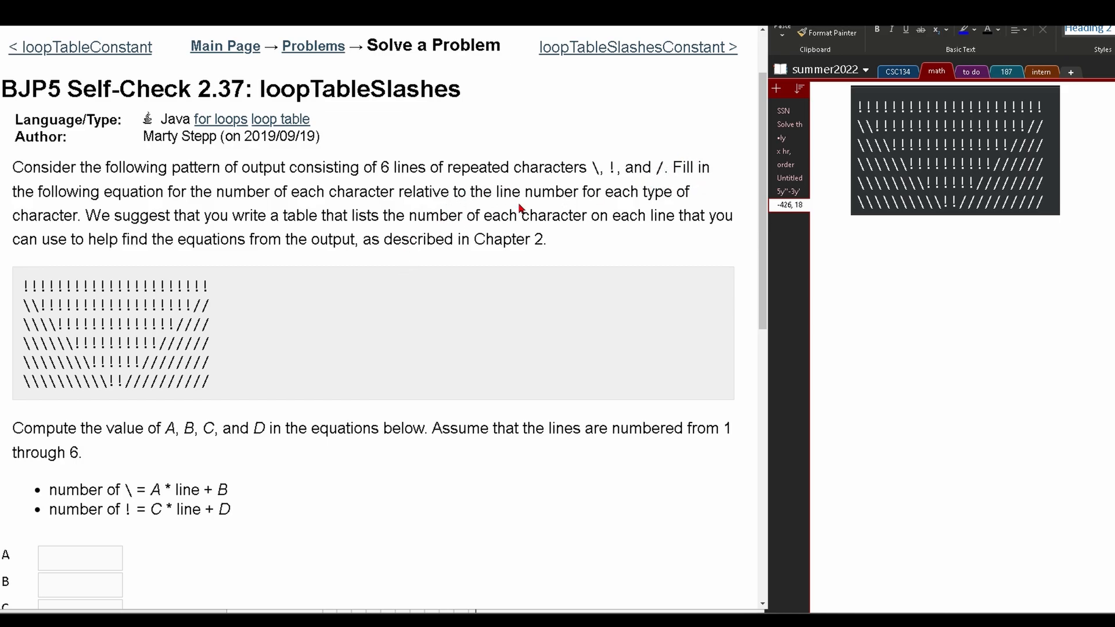
mouse_move(636, 207)
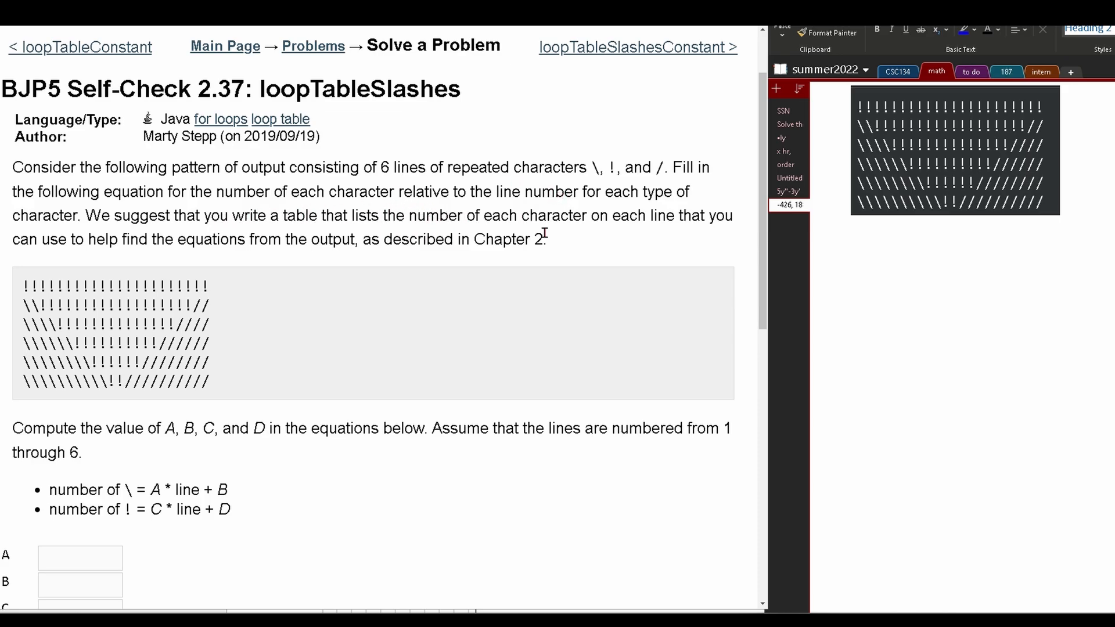
mouse_move(700, 84)
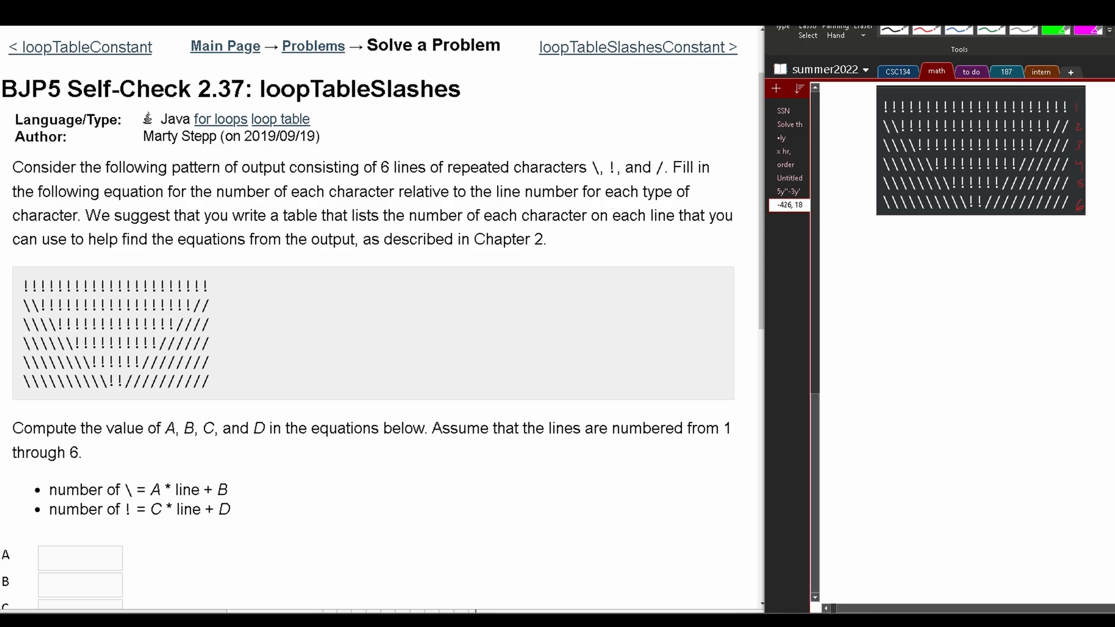
mouse_move(761, 201)
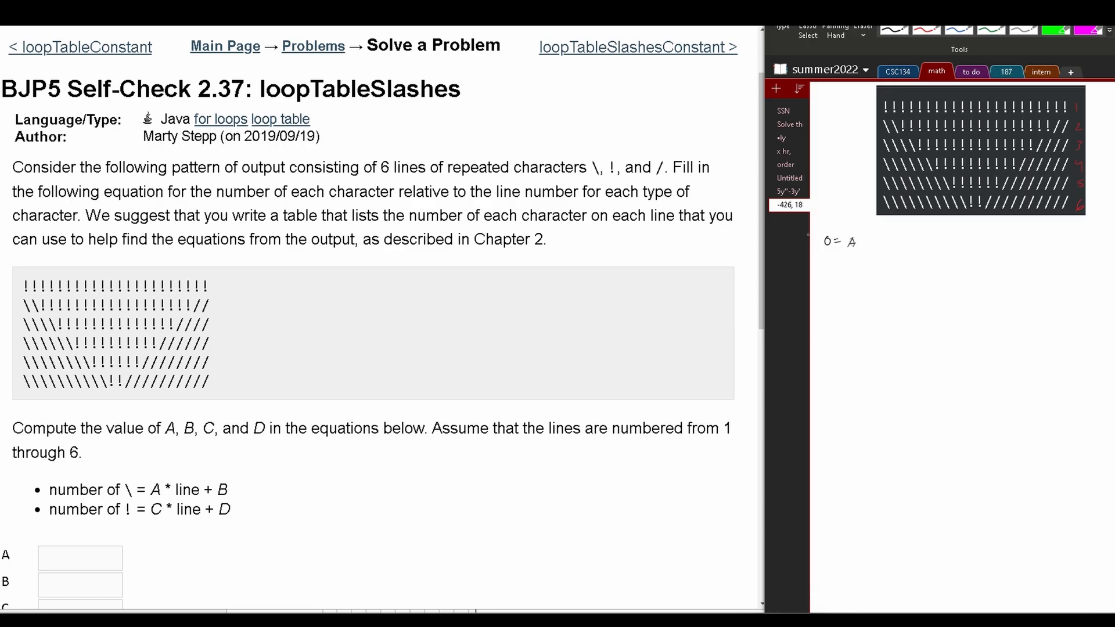
Write the equations 0 = A + B and 2 = A·2 + B under the pattern
click(865, 241)
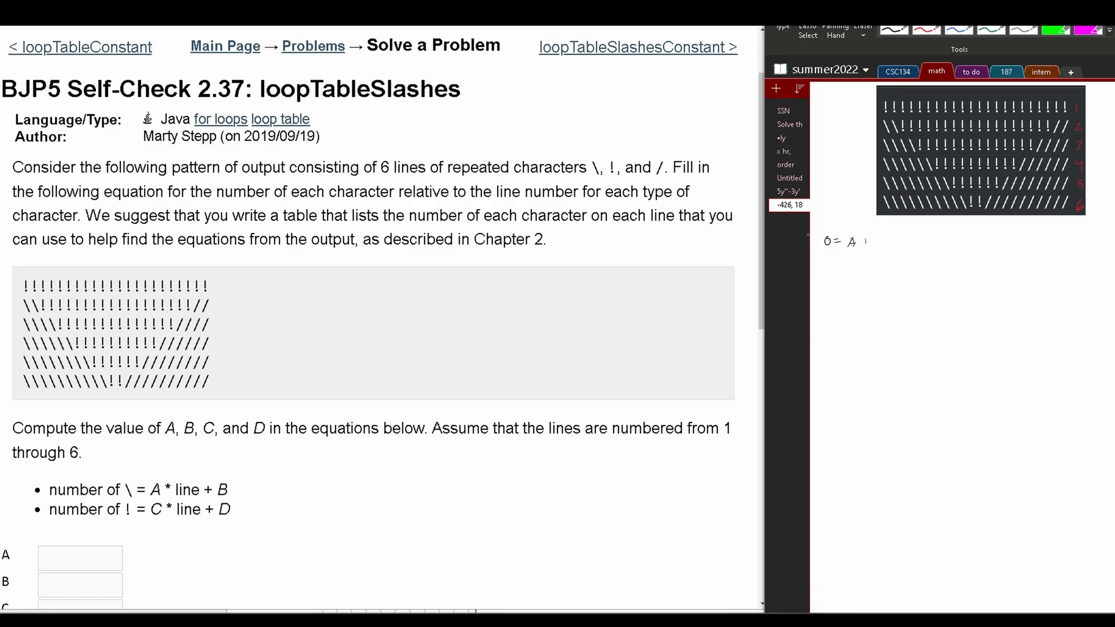
text(+B)
text(2 =)
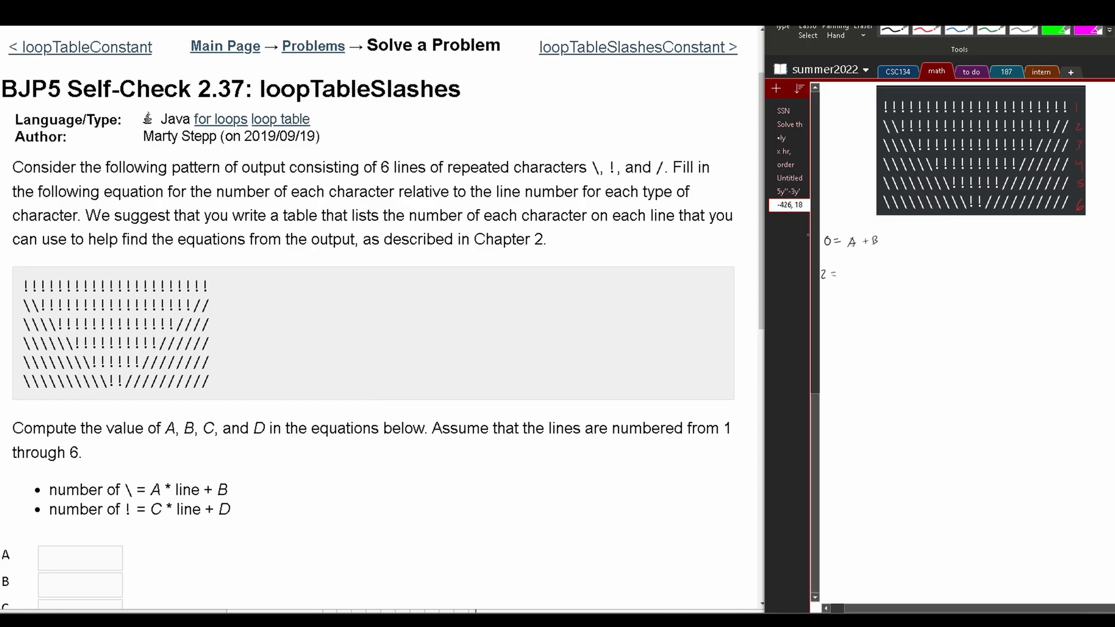
text(A 2)
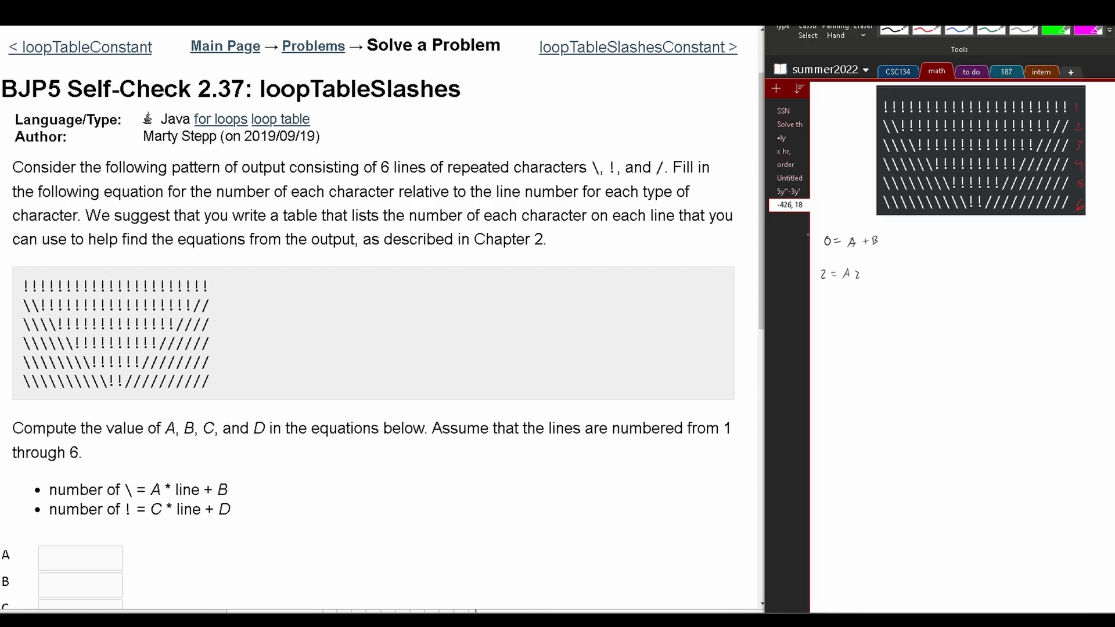
text(+B)
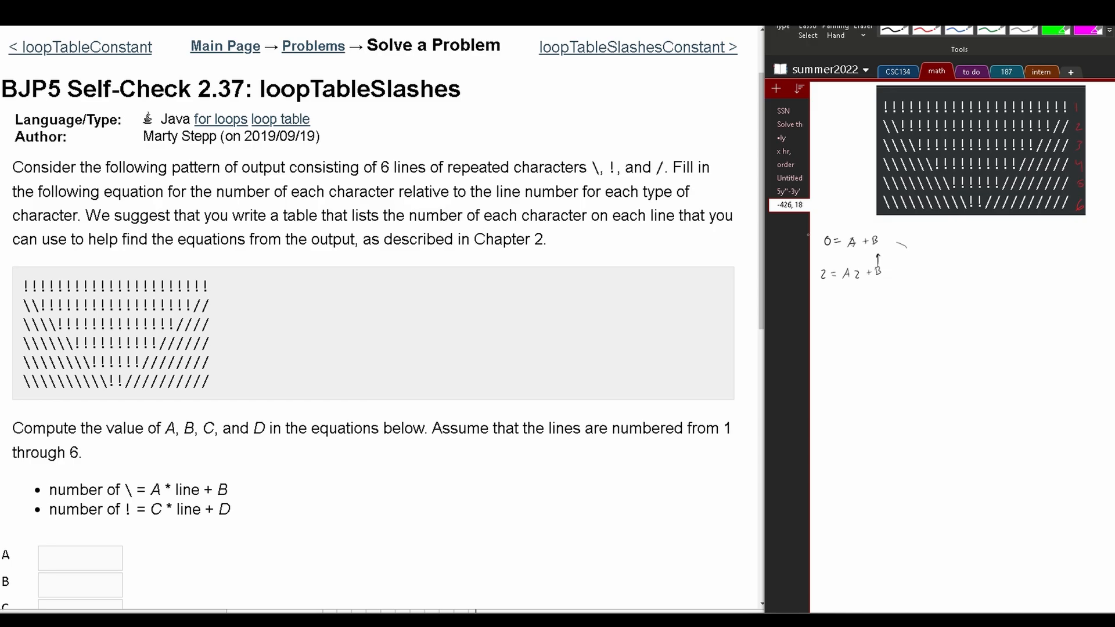
Bracket both equations, derive -2 = -A, and mark the results A = 2 and B = -2
drag(907, 241, 907, 269)
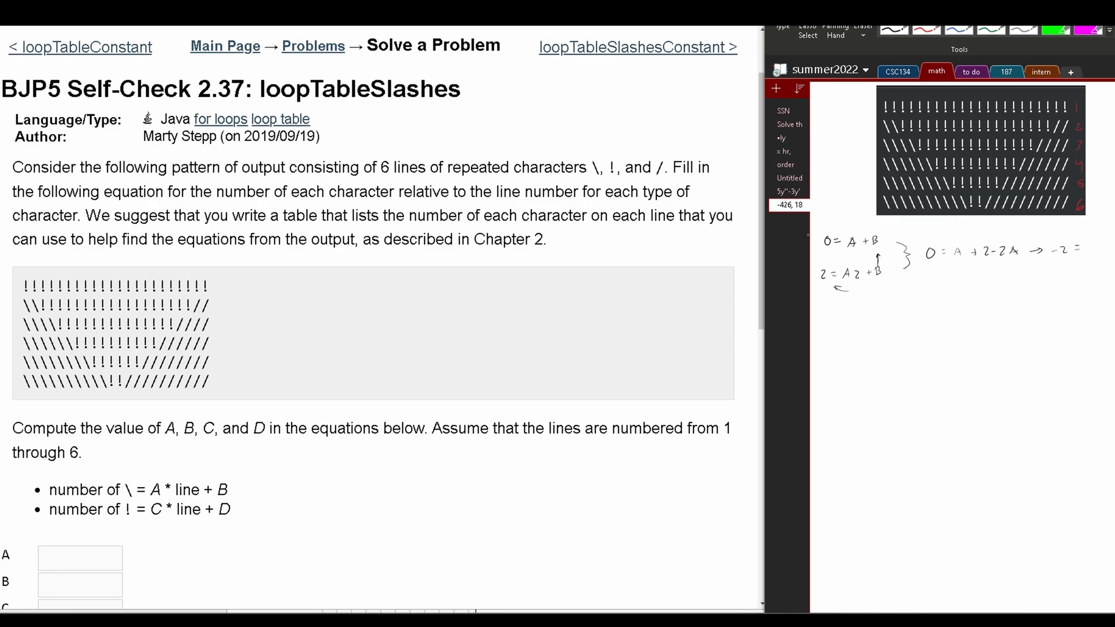
text(=-A)
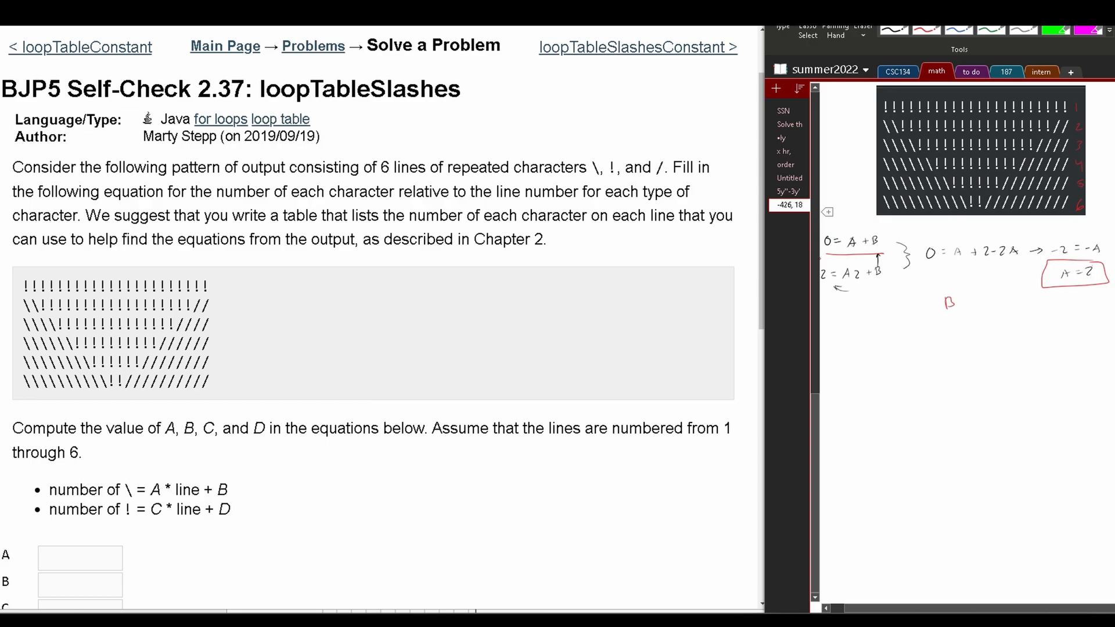
drag(931, 299, 996, 299)
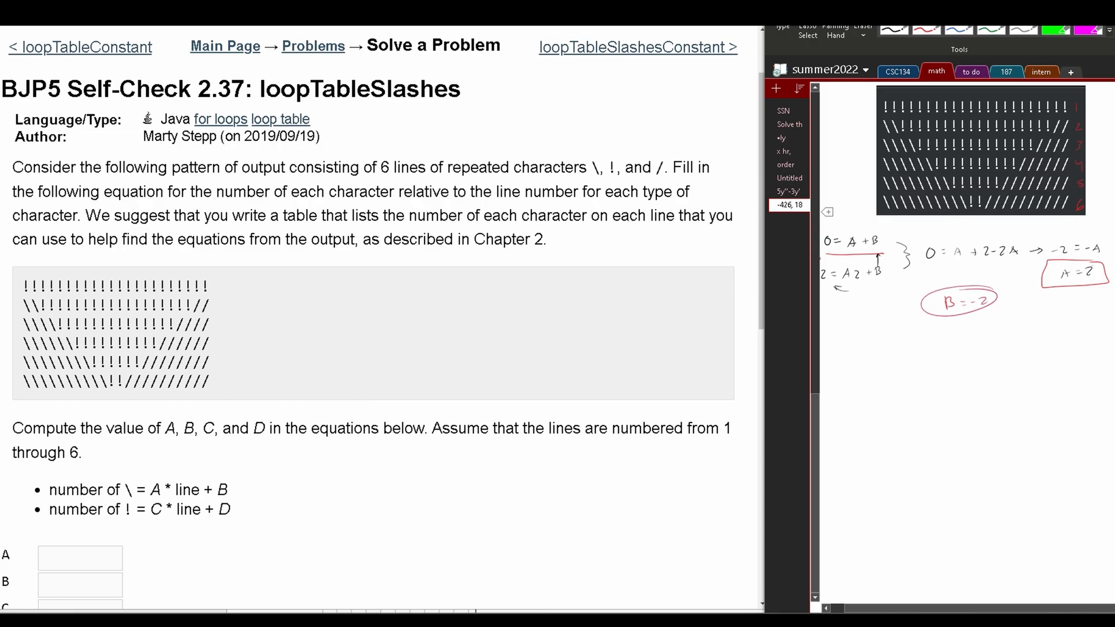
Draw a separator, write 2 = C6 + D and 6 = C5 + D, and box C = -4
drag(821, 322, 1102, 320)
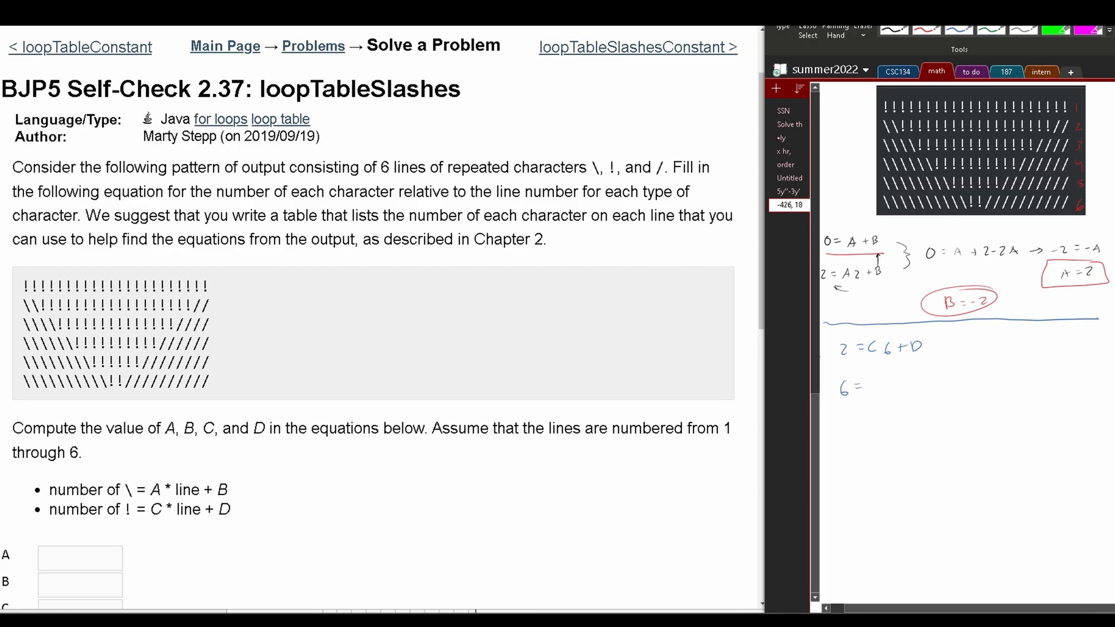
text(c5 +D)
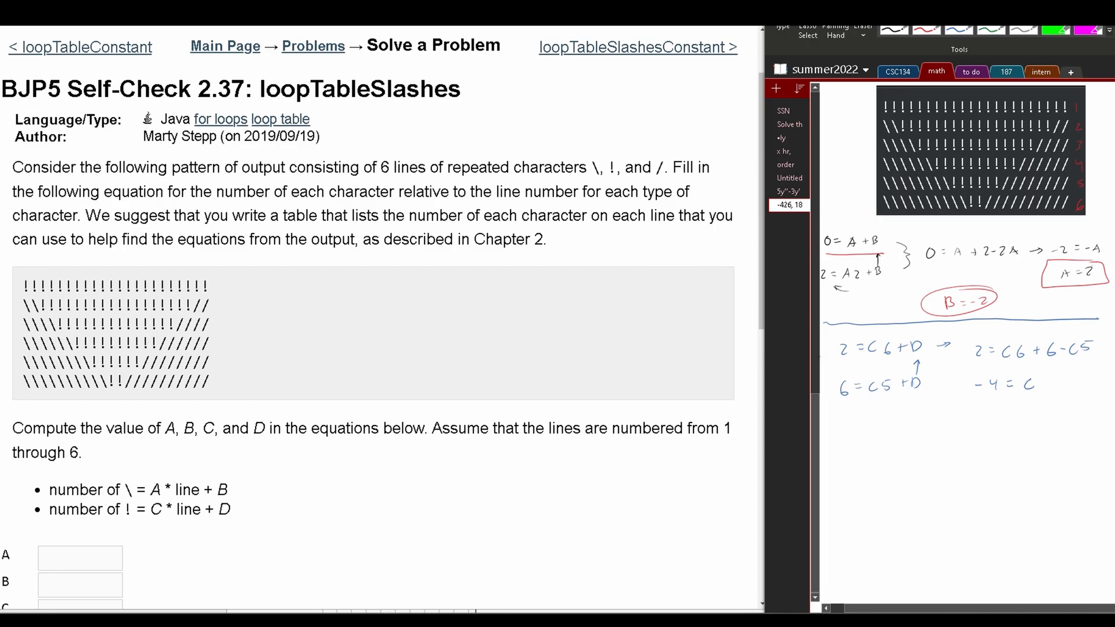
drag(967, 384, 1038, 370)
text(2)
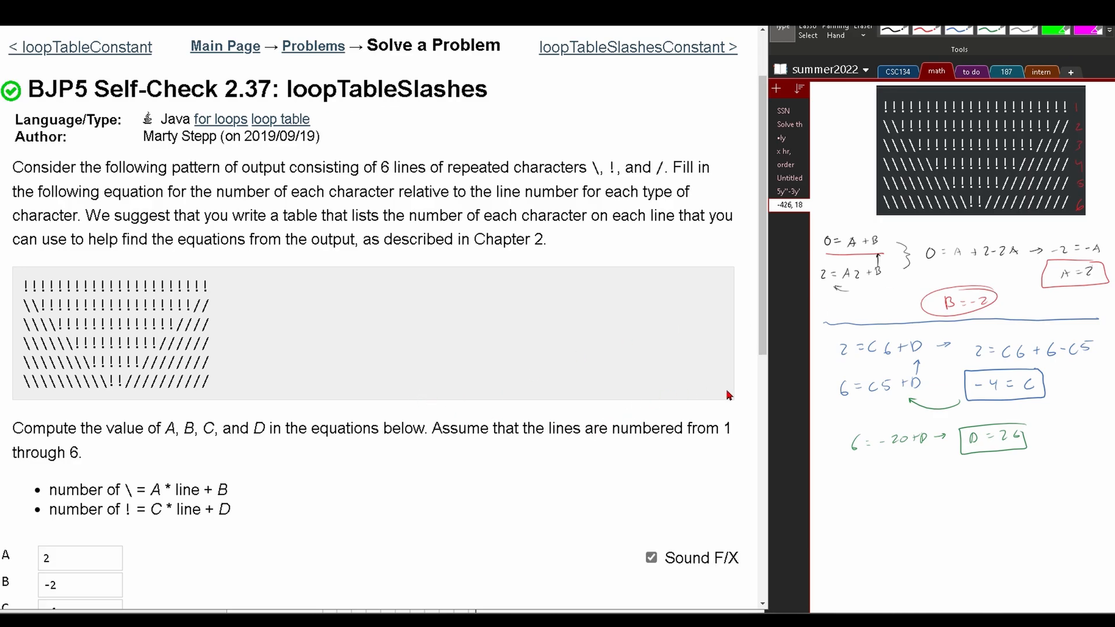
Submit the answers A = 2, B = -2, C = -4, D = 26 for grading
scroll(down, 3)
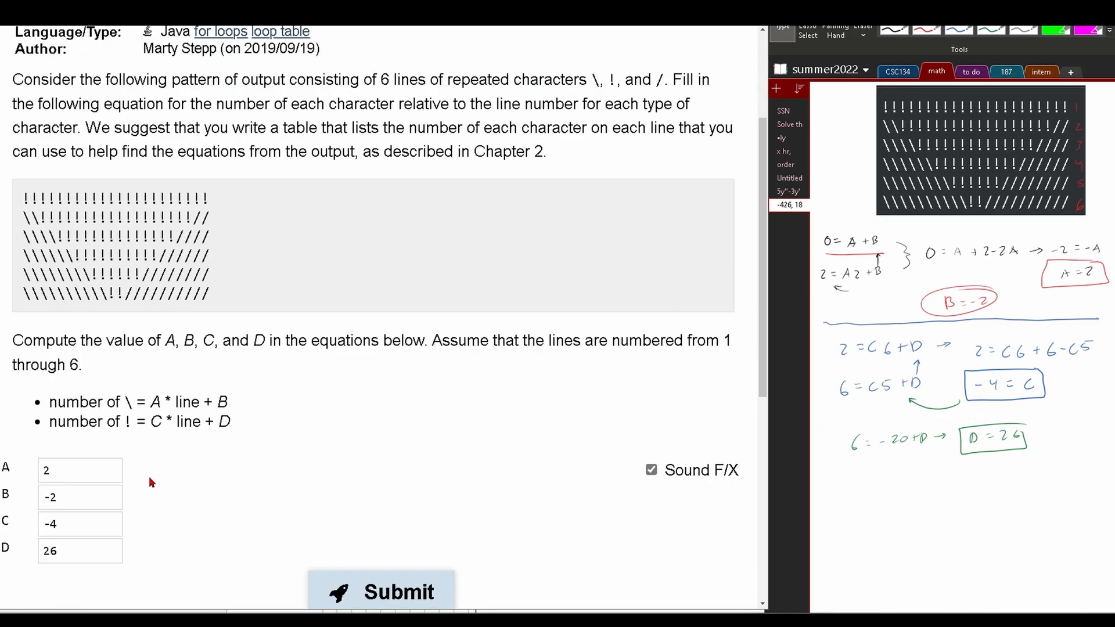
click(380, 591)
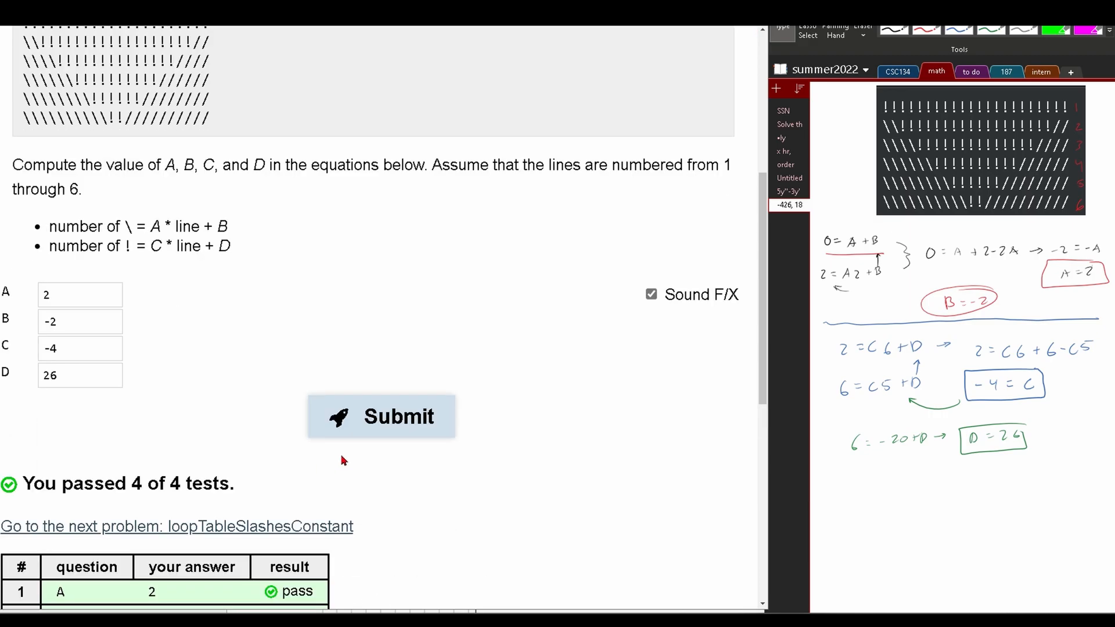